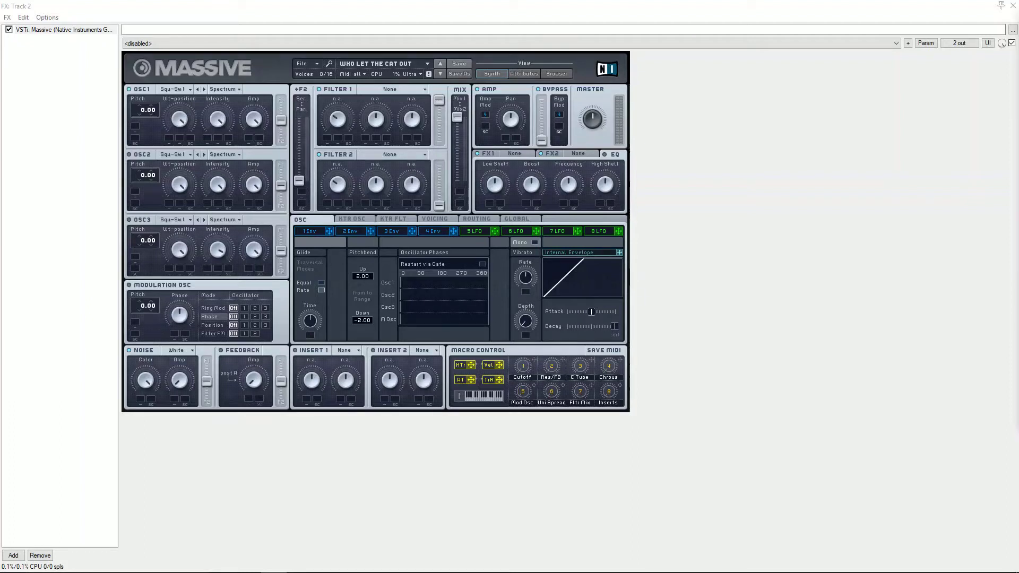
pyautogui.moveTo(234, 95)
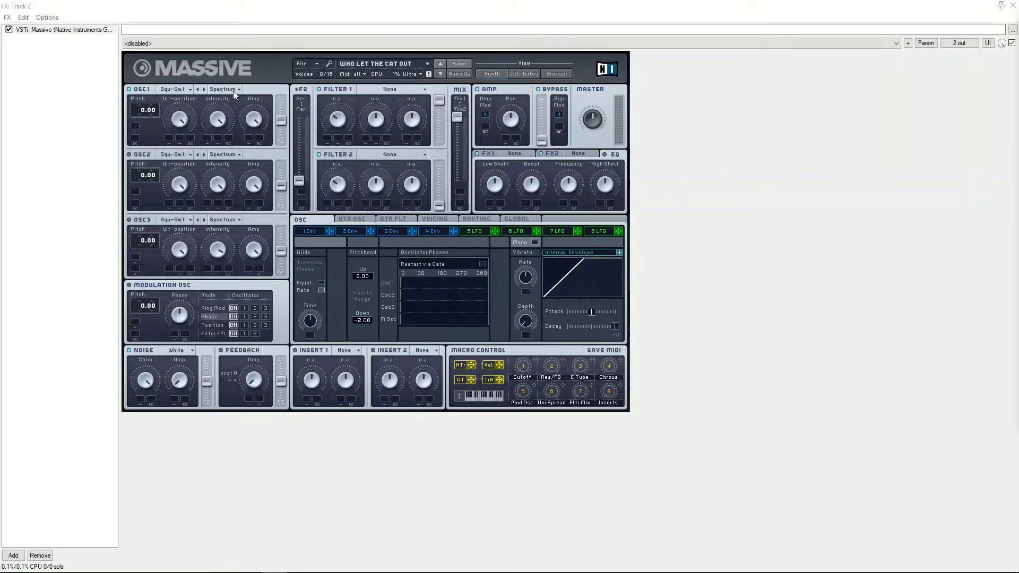
# Load the Iron wavetable into oscillator 1 and switch it to Bend+ mode
pyautogui.click(172, 89)
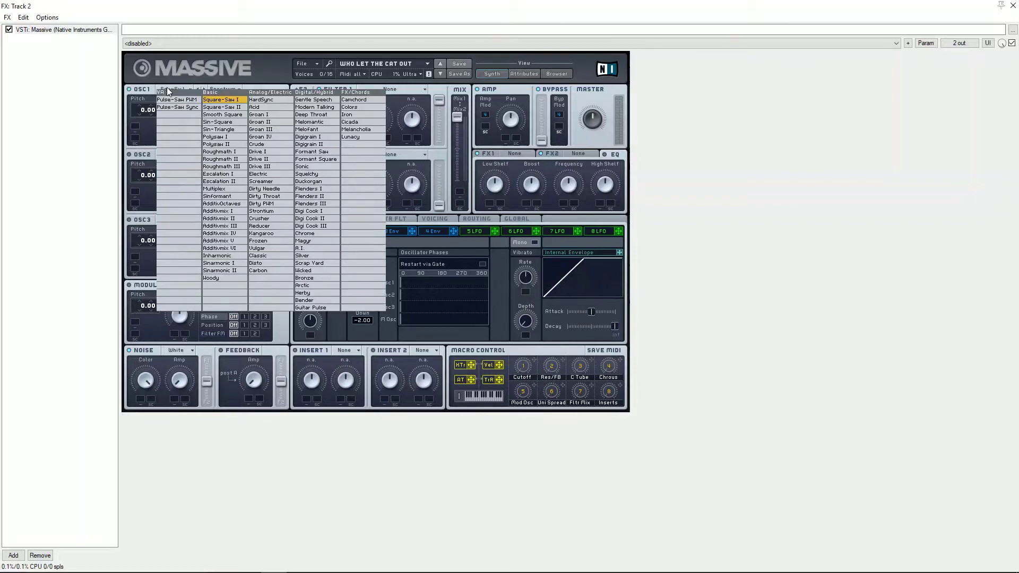
pyautogui.click(345, 115)
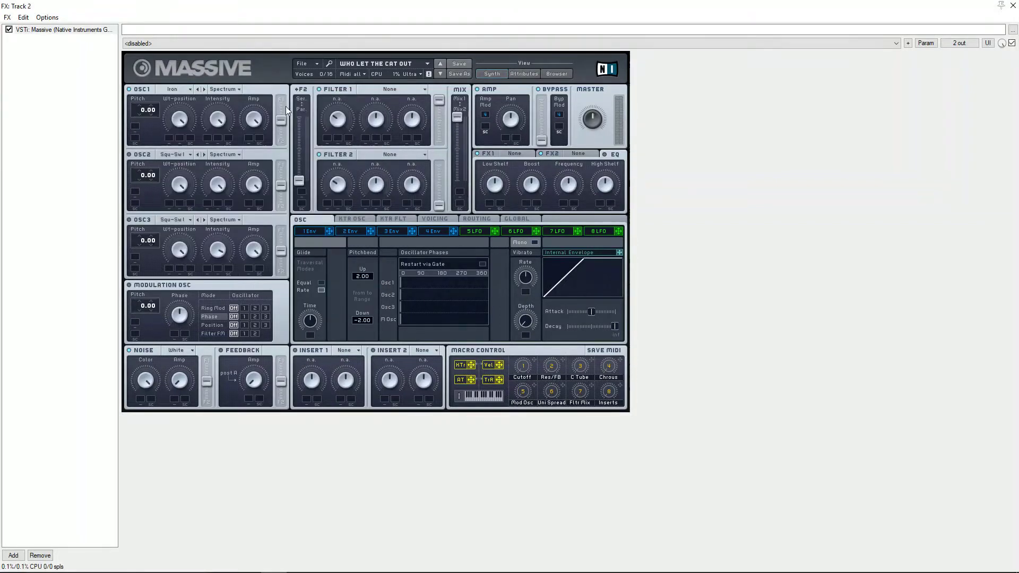
pyautogui.click(224, 89)
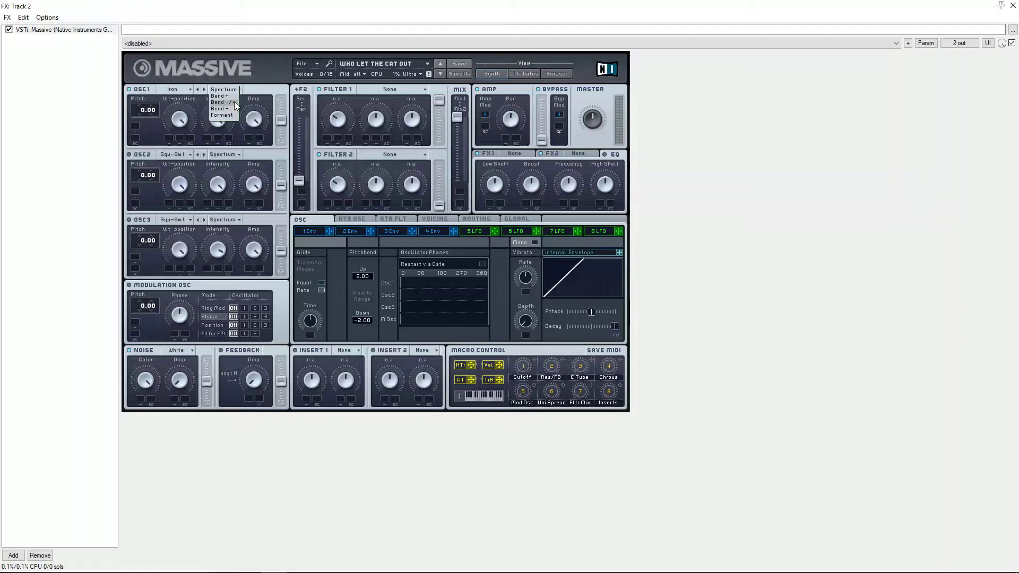
pyautogui.click(219, 97)
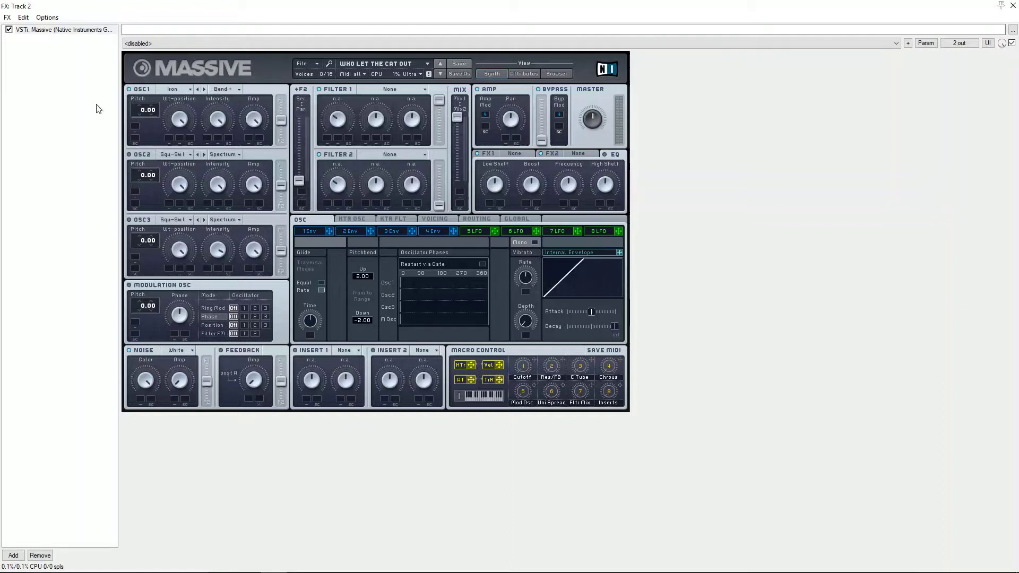
# Tune oscillator 1 up to +24 semitones and oscillator 3 down to -12
pyautogui.moveTo(146, 110); pyautogui.dragTo(146, 98)
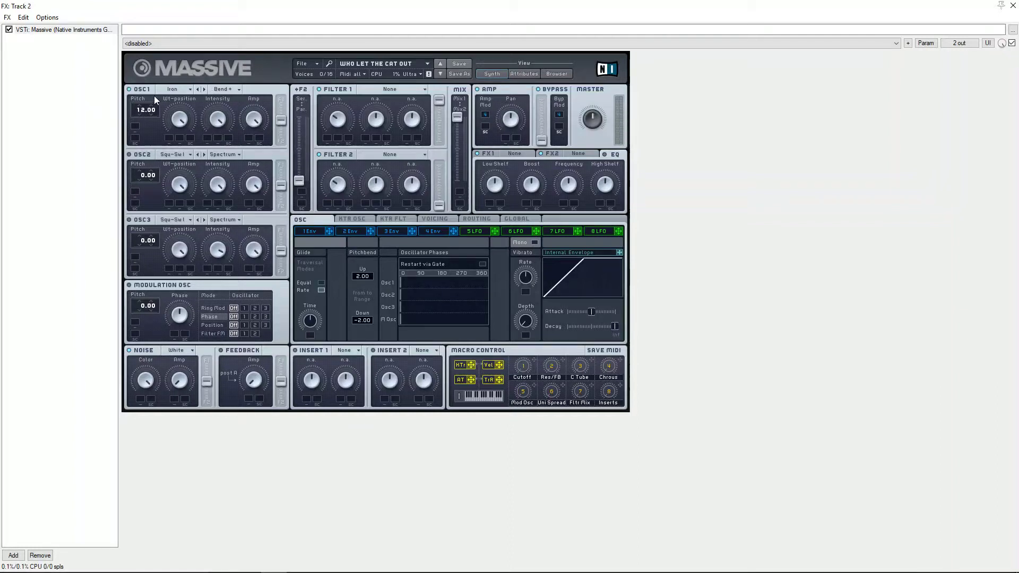
pyautogui.moveTo(145, 120); pyautogui.dragTo(145, 100)
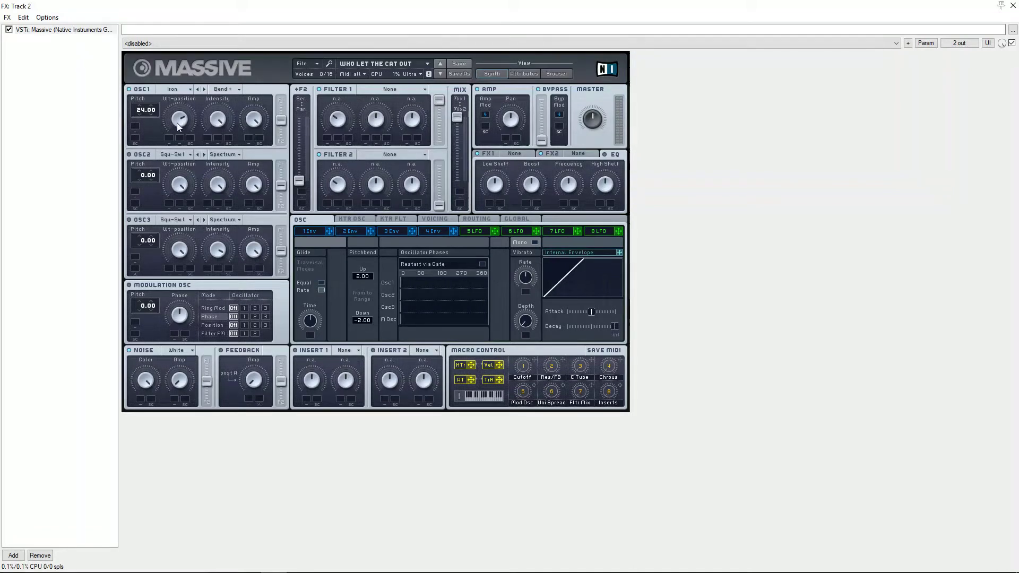
pyautogui.moveTo(244, 123)
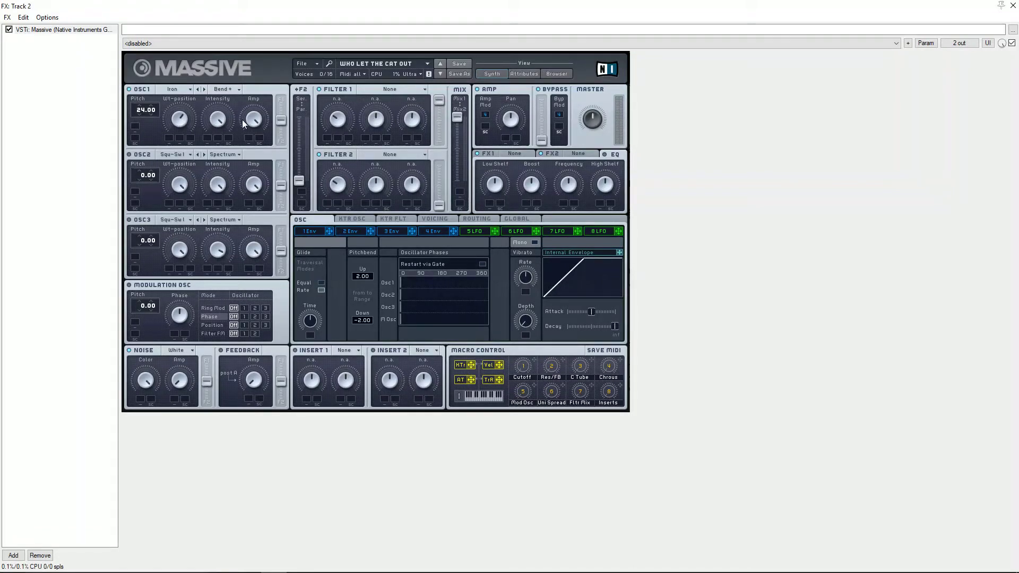
pyautogui.moveTo(117, 165)
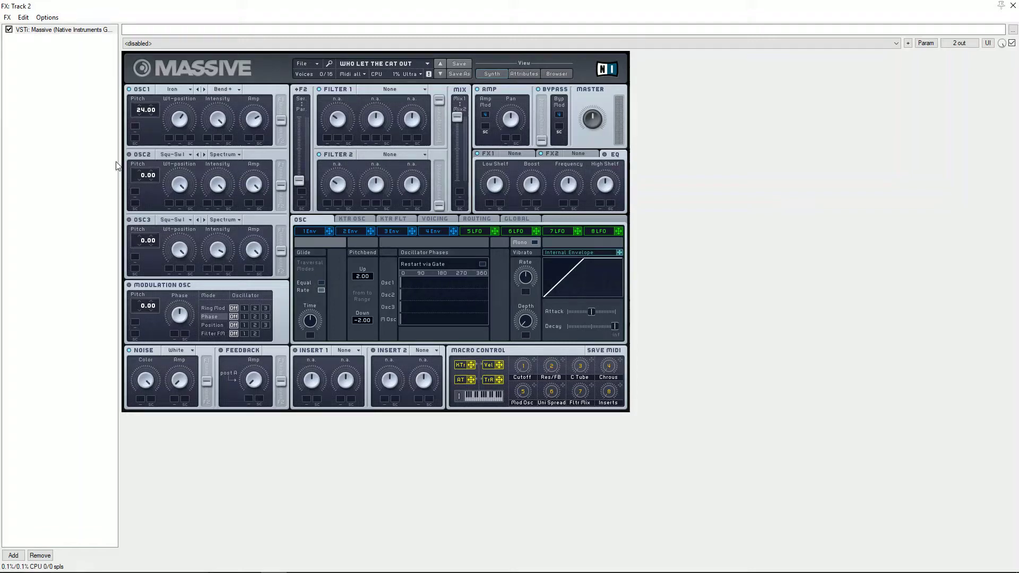
pyautogui.moveTo(153, 190)
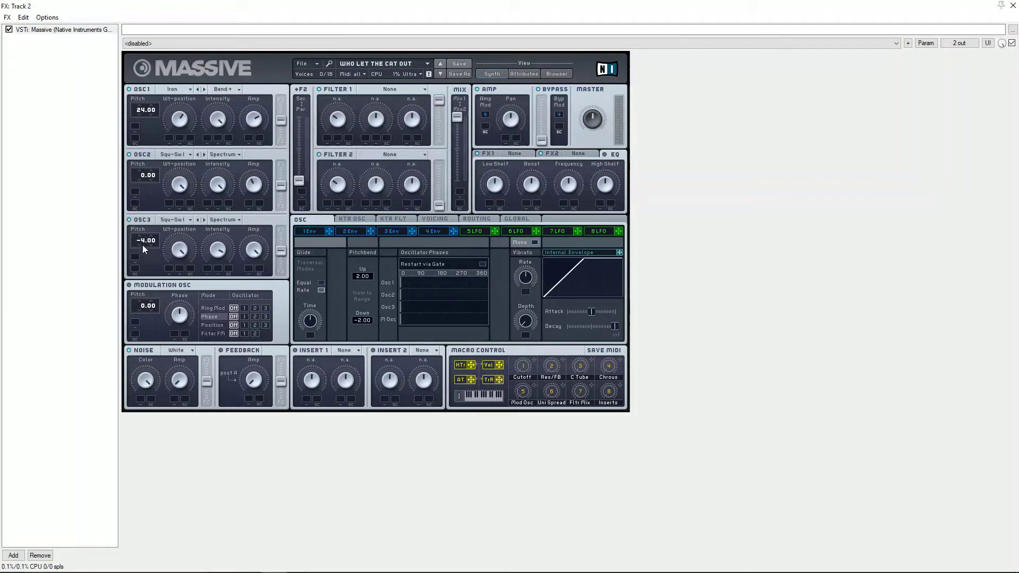
pyautogui.moveTo(144, 240); pyautogui.dragTo(144, 254)
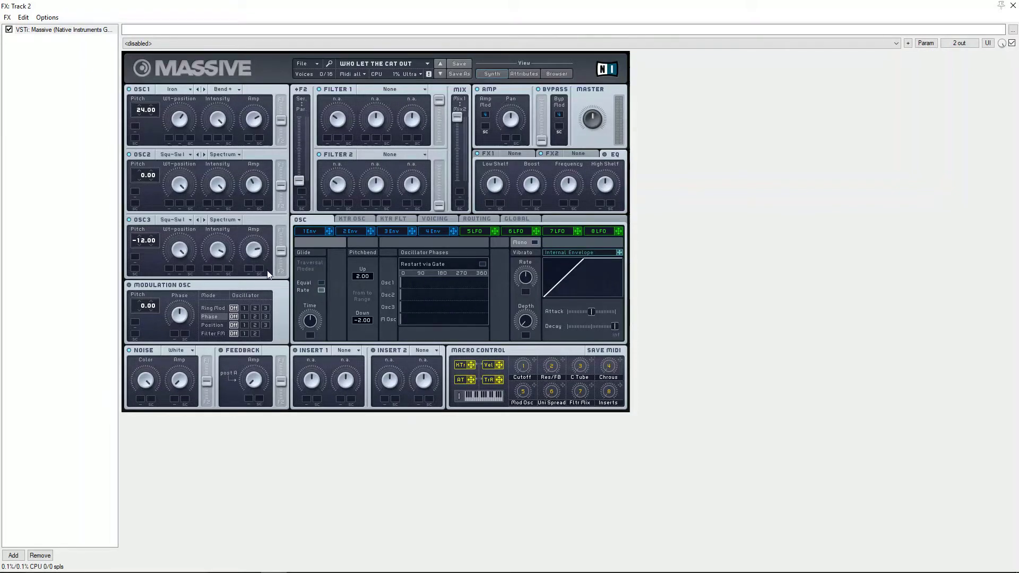
pyautogui.moveTo(130, 291)
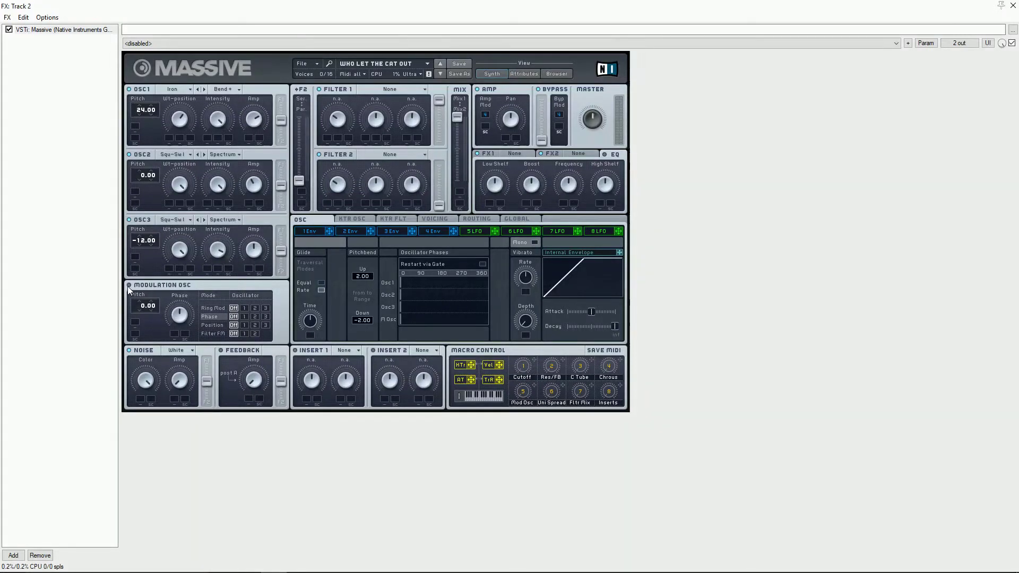
pyautogui.moveTo(223, 325)
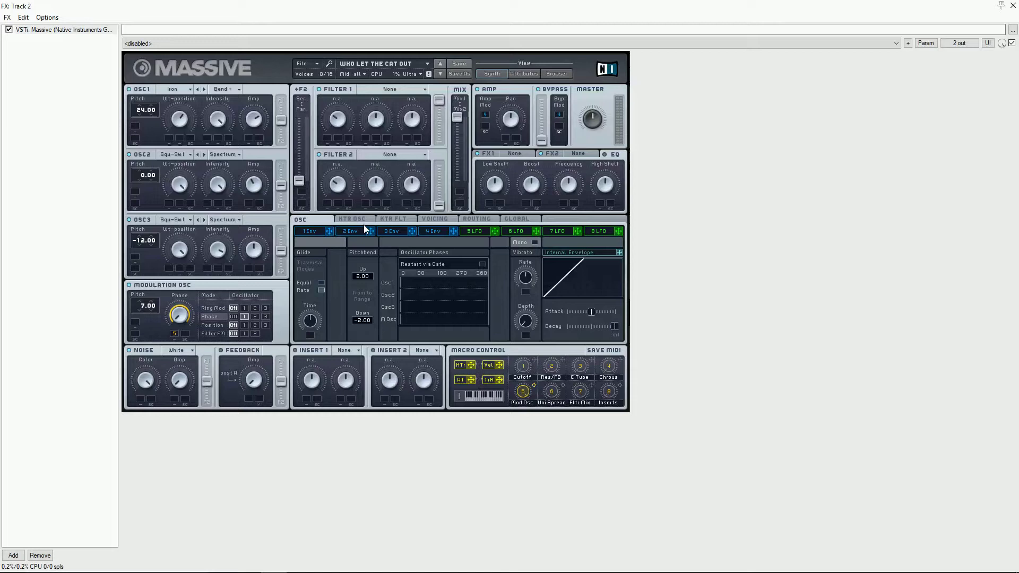
pyautogui.moveTo(401, 223)
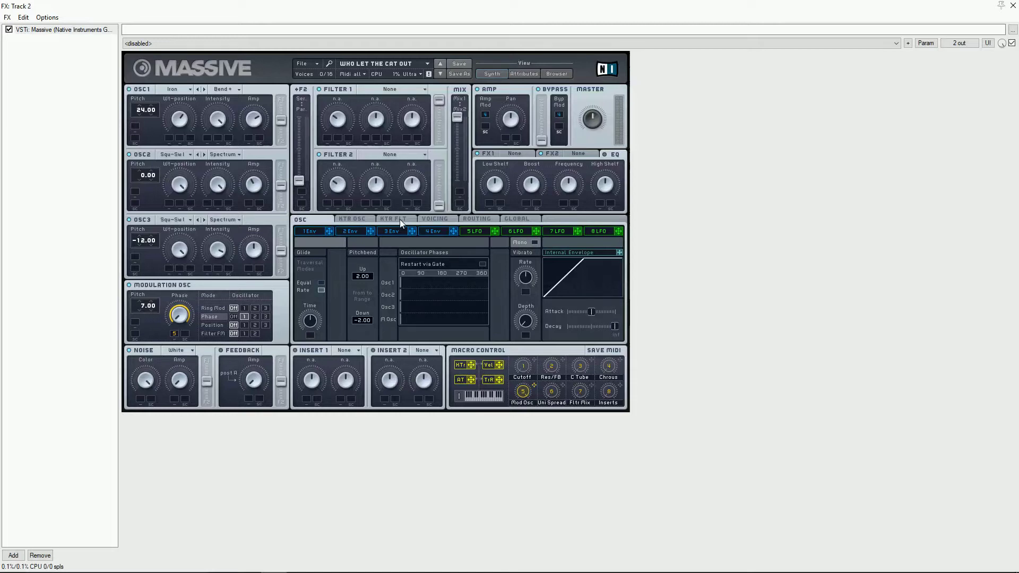
# In Voicing set Unisono to 2 with pitch spread on, then show the Routing overview
pyautogui.click(434, 219)
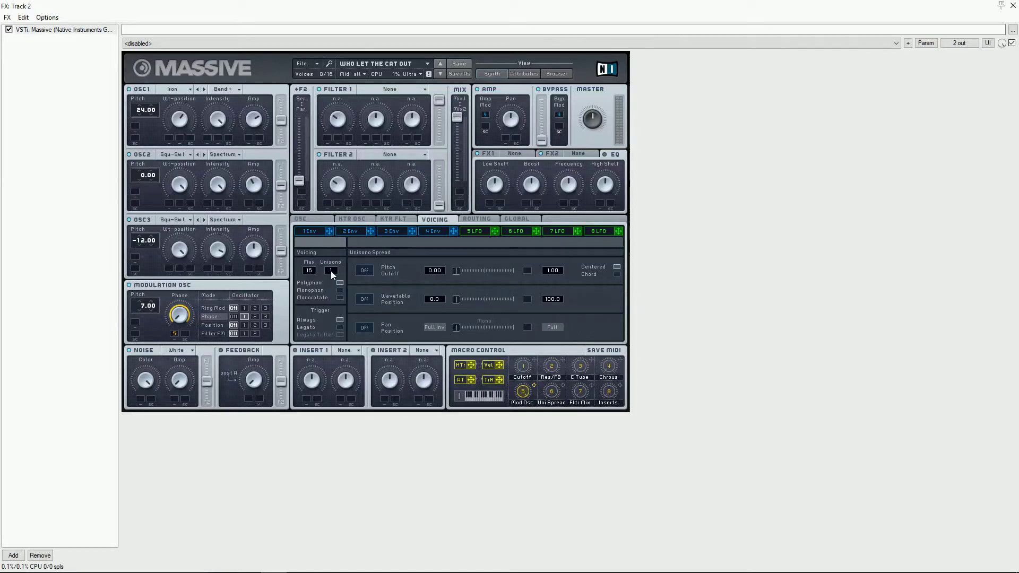
pyautogui.click(330, 269)
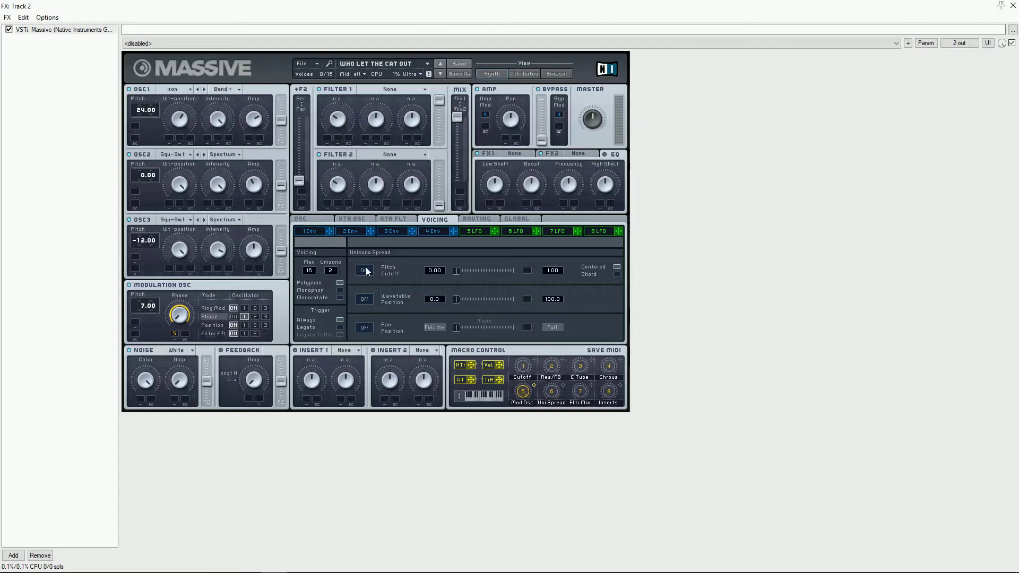
pyautogui.click(364, 269)
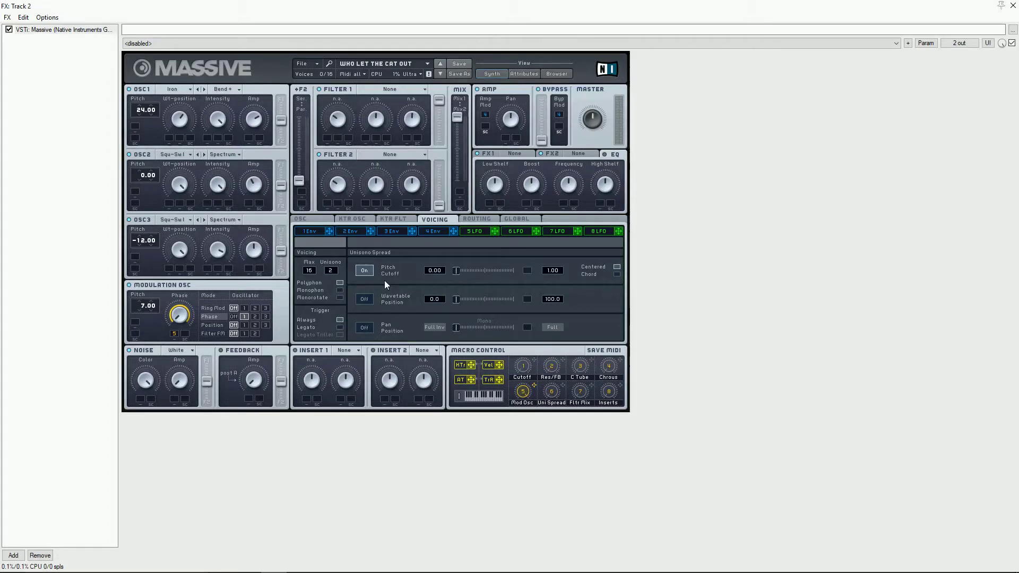
pyautogui.moveTo(562, 387)
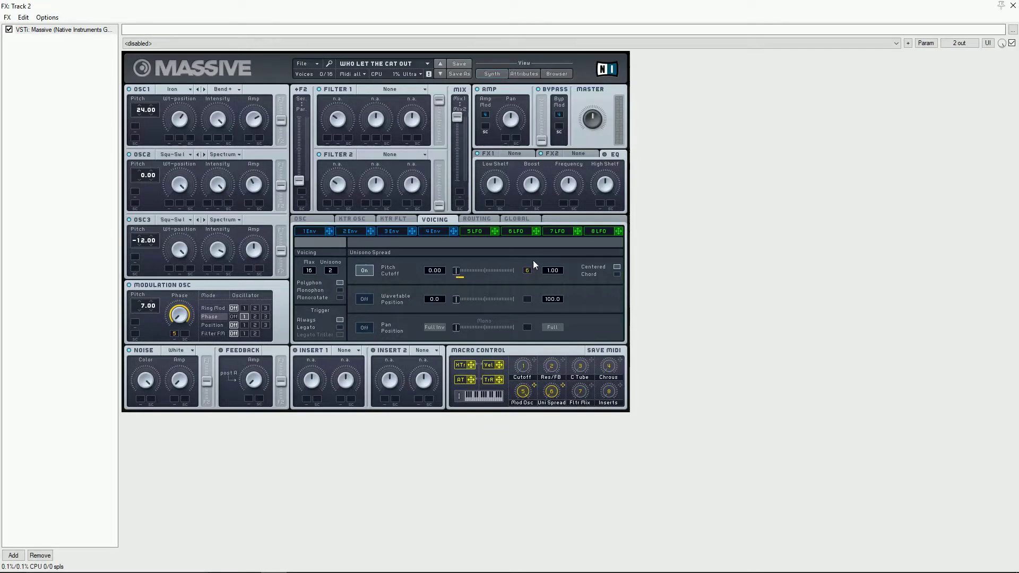
pyautogui.moveTo(530, 325)
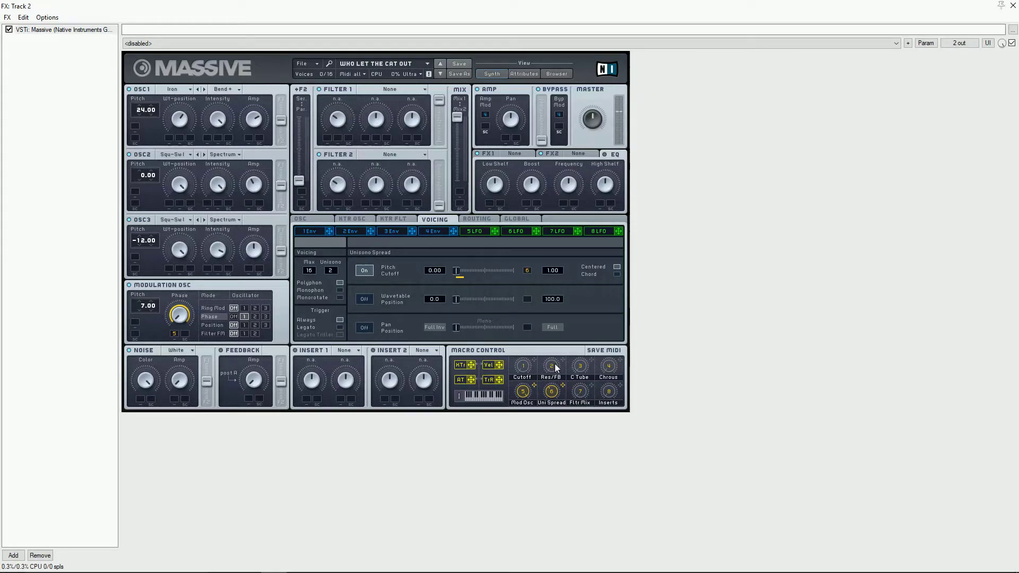
pyautogui.click(476, 218)
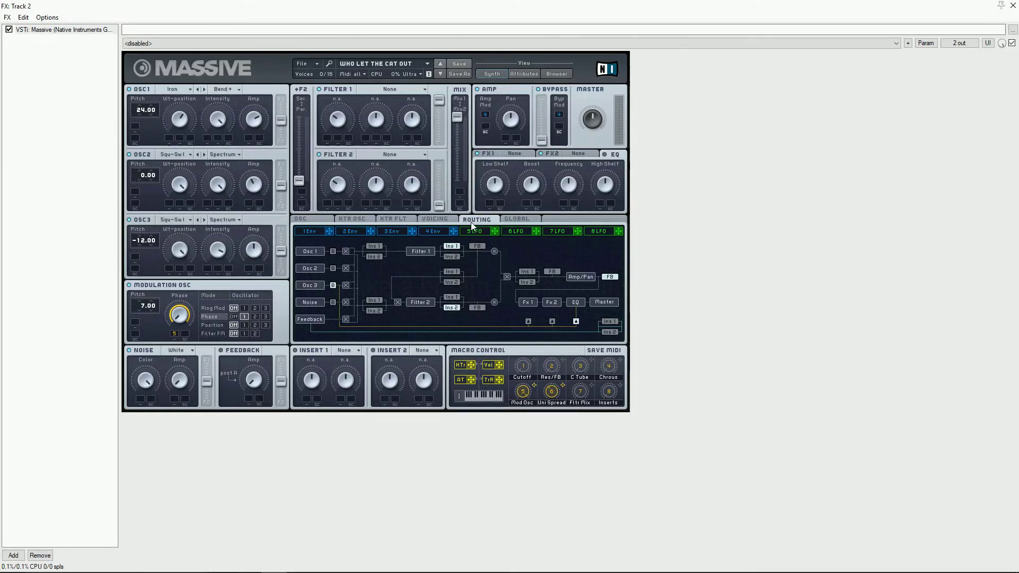
# Load Classic Tube into FX slot 1 and assign its Dry/Wet to macro 3
pyautogui.click(513, 153)
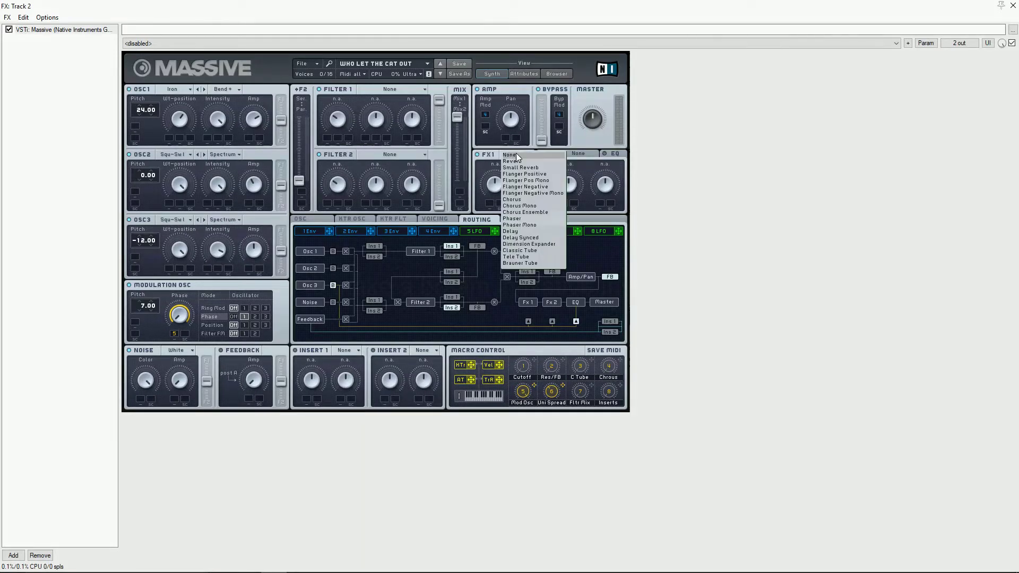
pyautogui.click(519, 250)
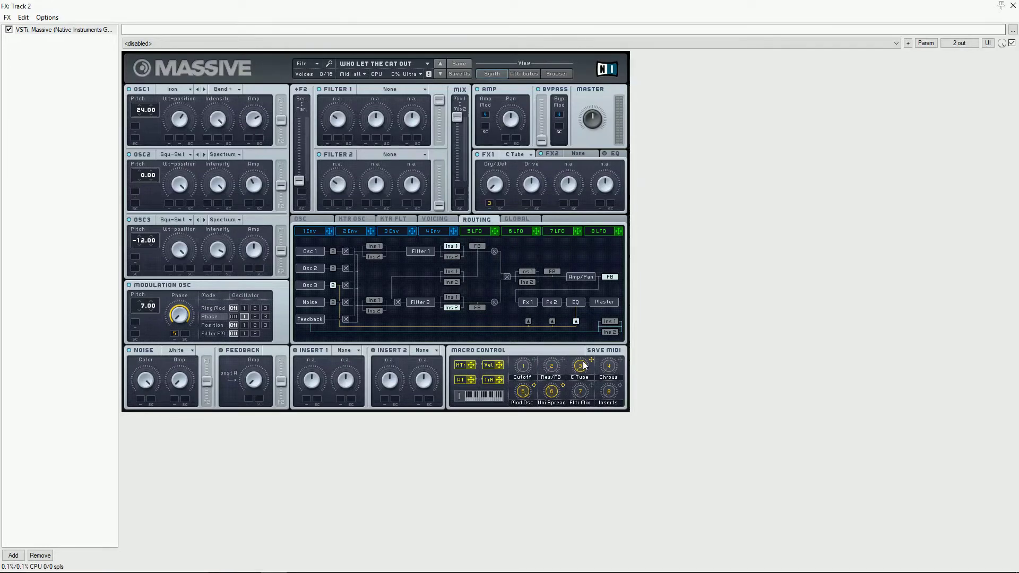
pyautogui.click(492, 184)
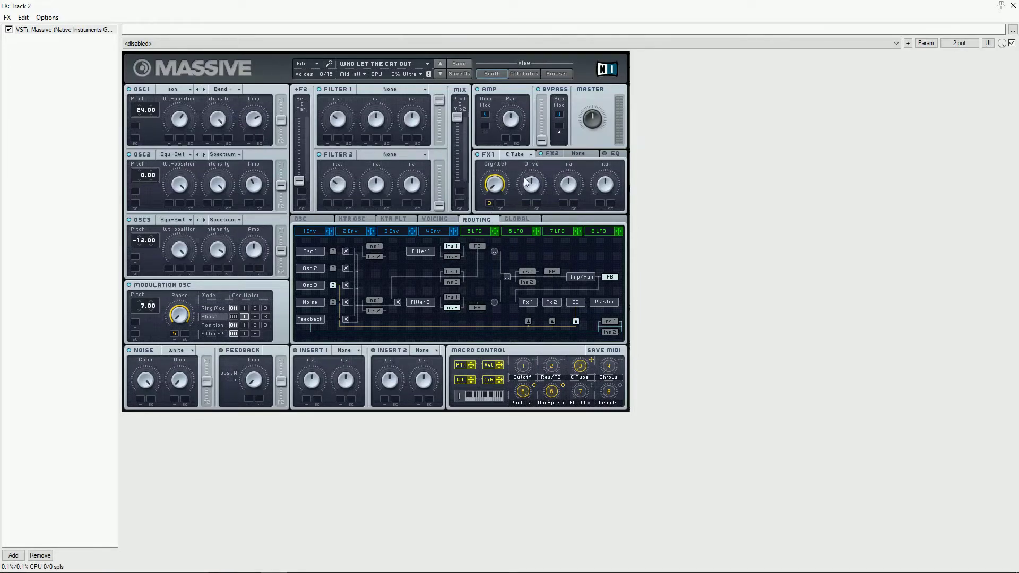
pyautogui.moveTo(547, 171)
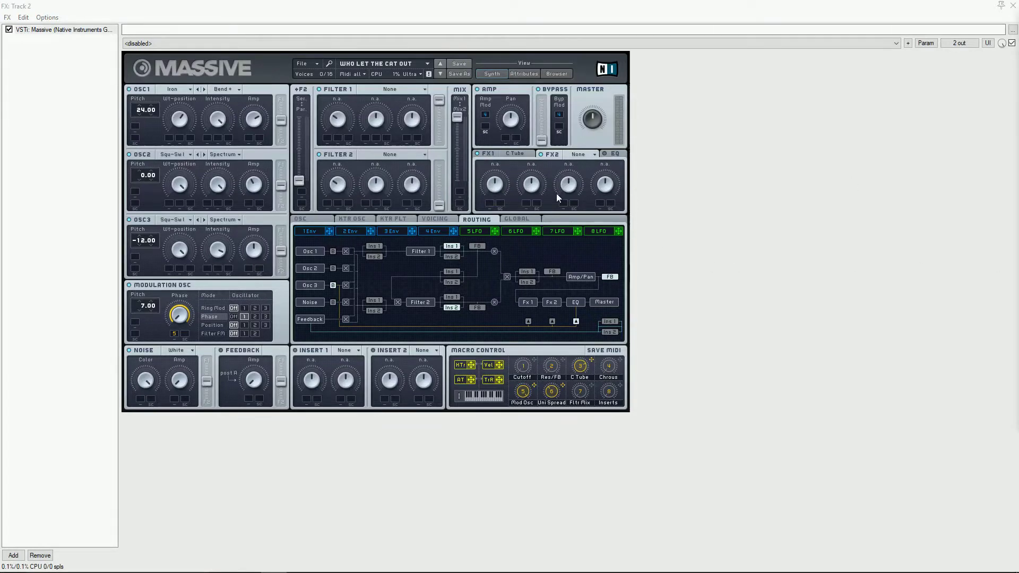
# Load the Chorus effect into the second FX slot
pyautogui.click(578, 154)
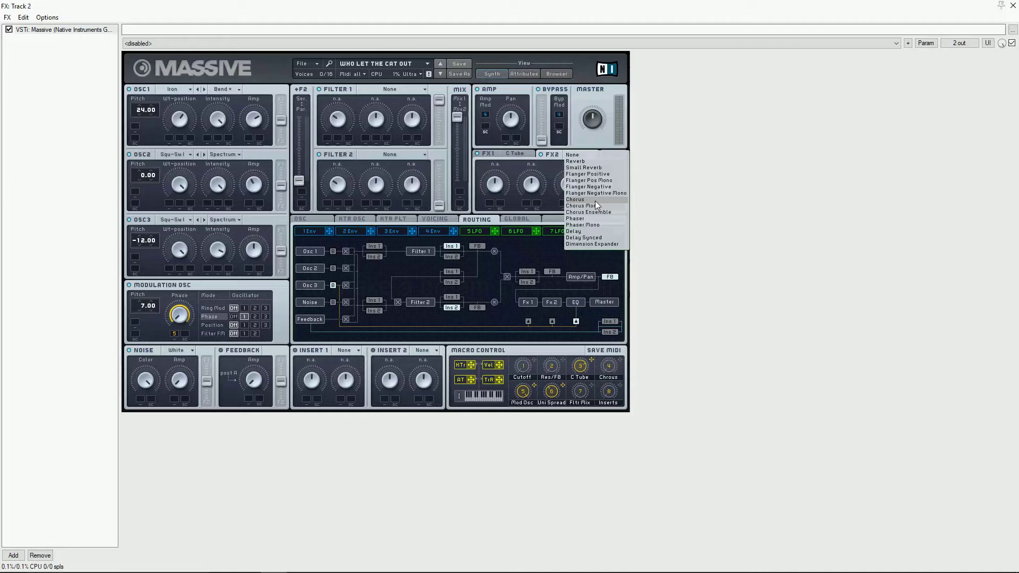
pyautogui.click(576, 199)
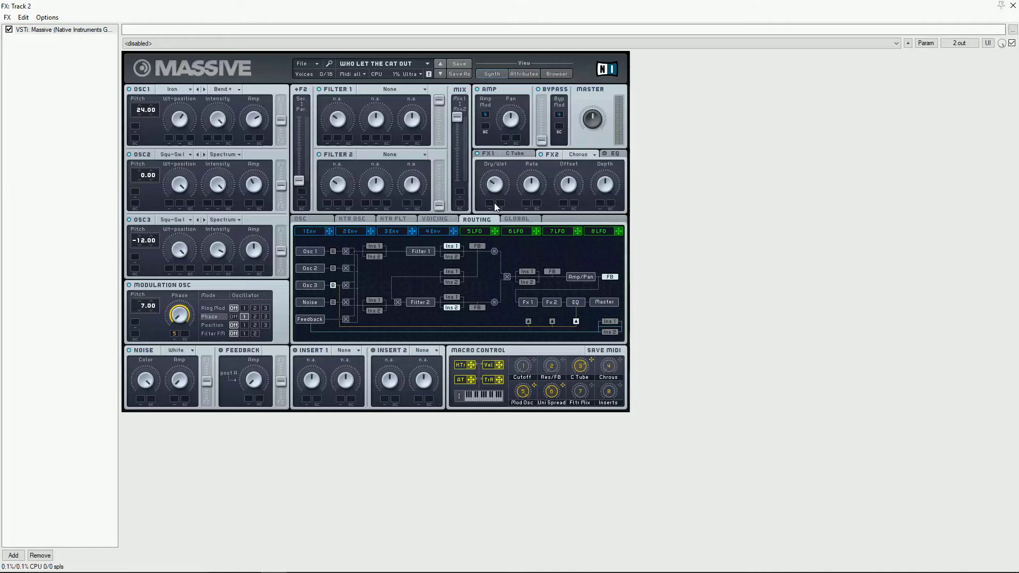
pyautogui.moveTo(531, 195)
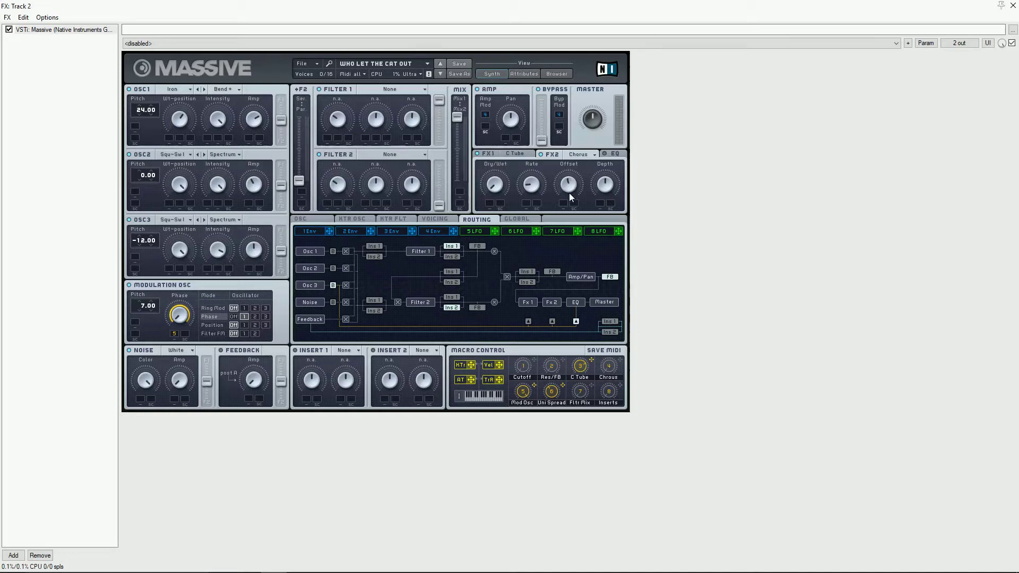
pyautogui.moveTo(551, 348)
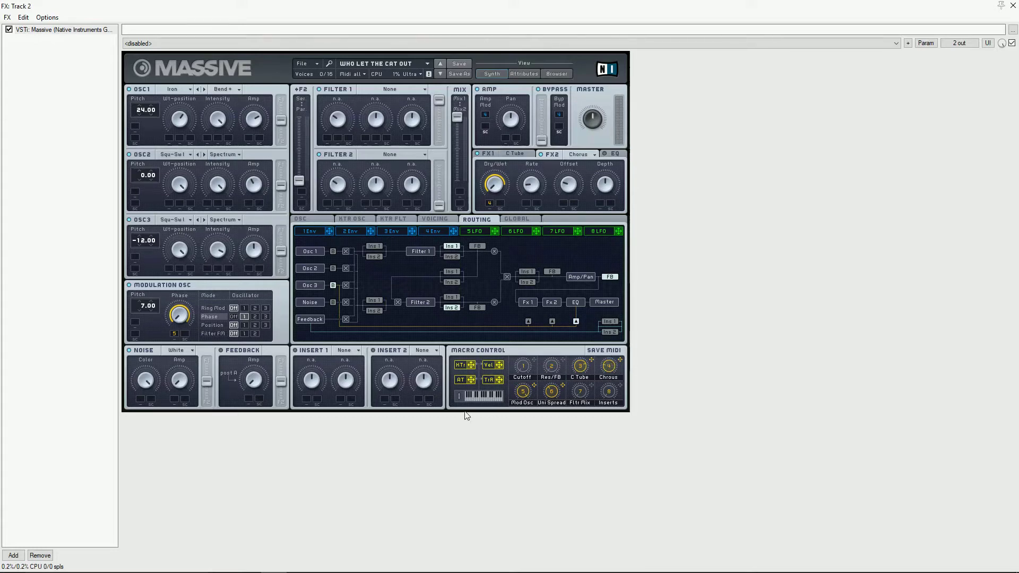
# Make insert 1 a Hardclipper and insert 2 a Sine Shaper
pyautogui.click(346, 351)
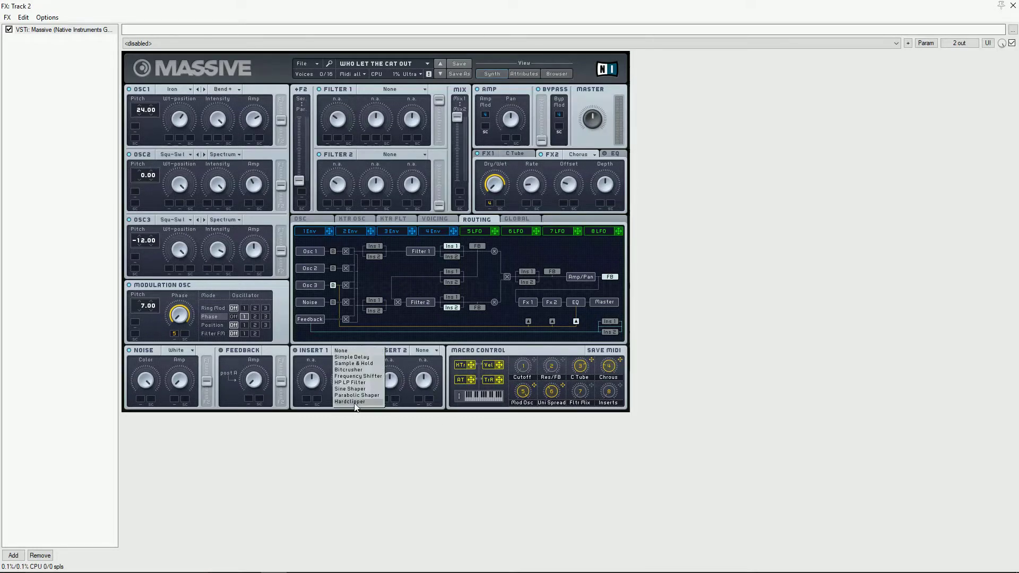
pyautogui.click(349, 402)
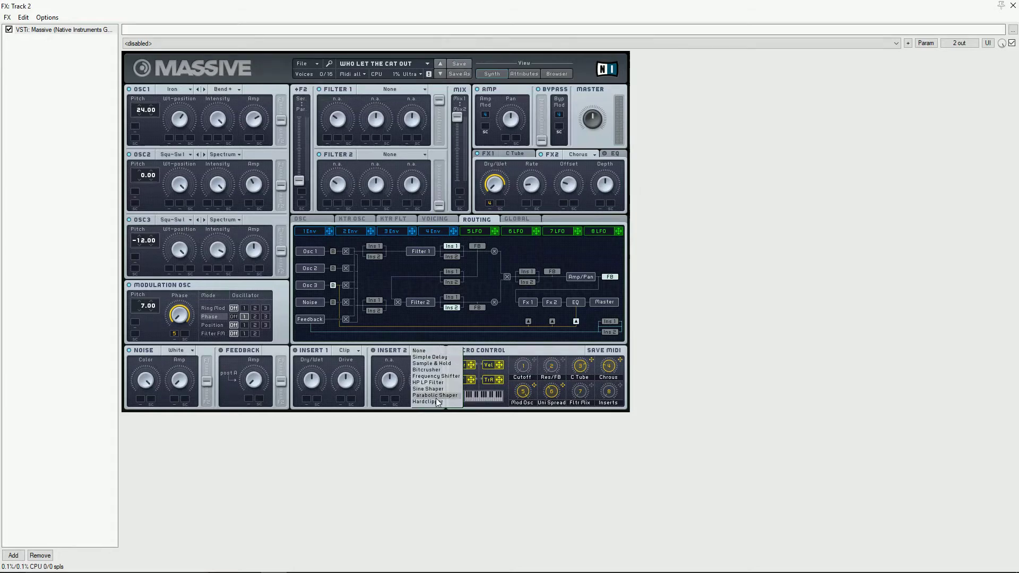
pyautogui.moveTo(428, 388)
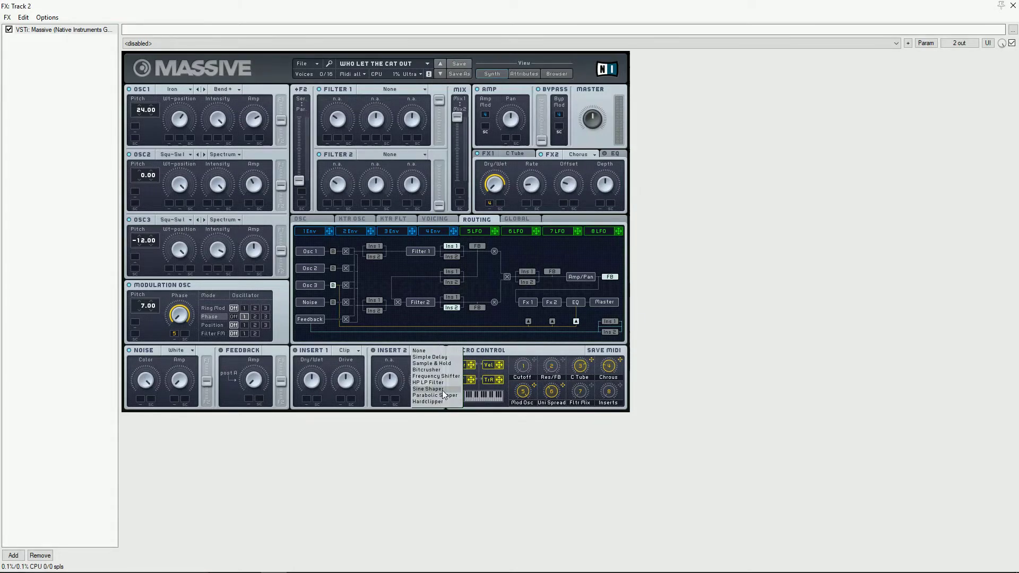
pyautogui.click(428, 390)
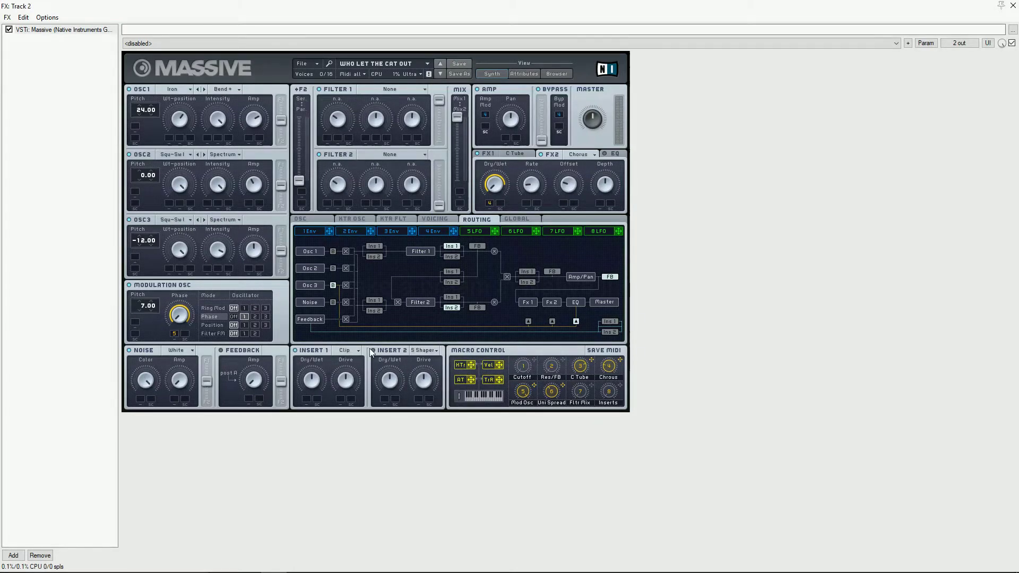
pyautogui.moveTo(318, 447)
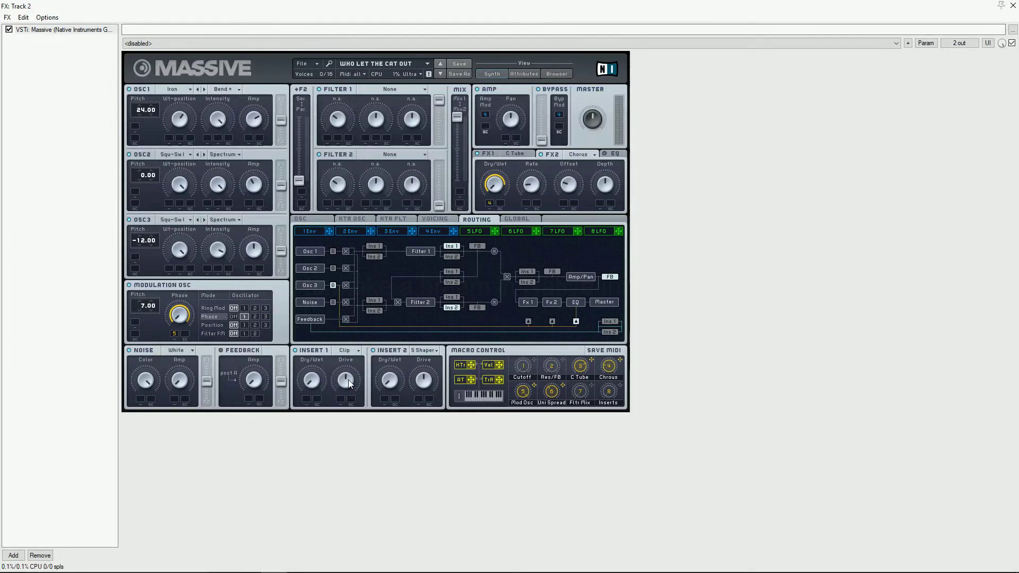
pyautogui.moveTo(430, 387)
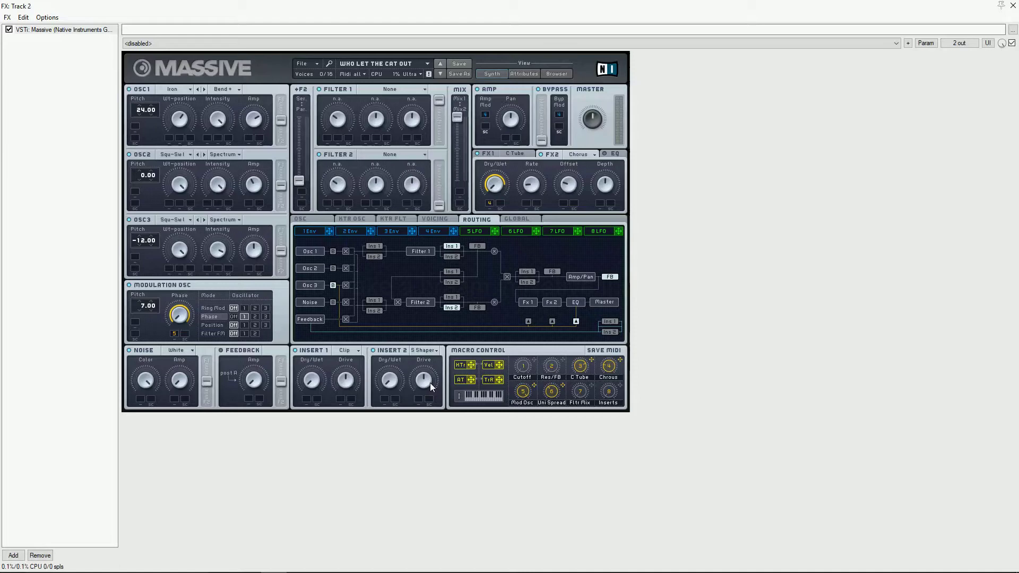
pyautogui.moveTo(621, 386)
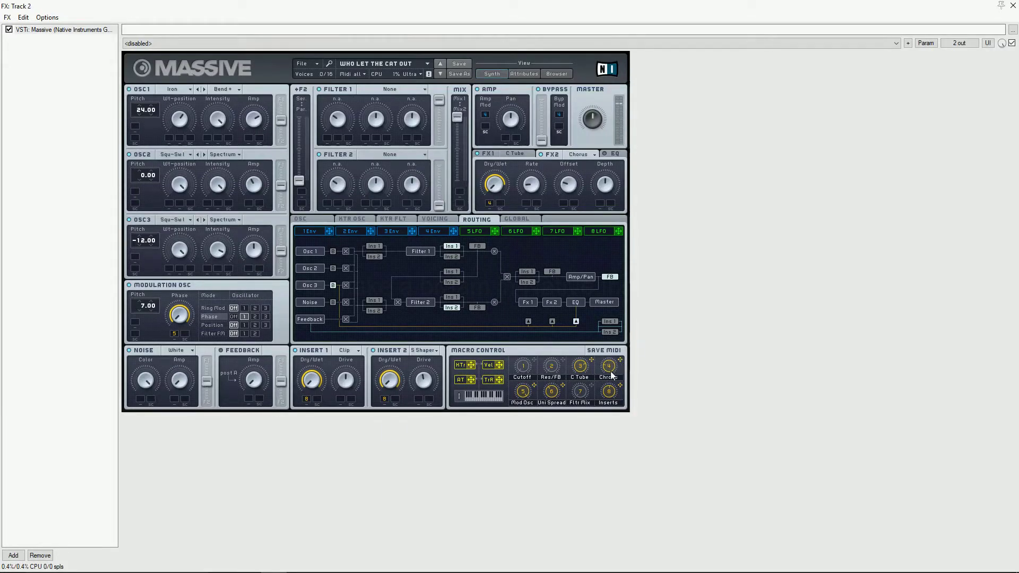
# Set filter 1 to Scream, show envelope 1, and link its resonance to macro 2
pyautogui.click(413, 89)
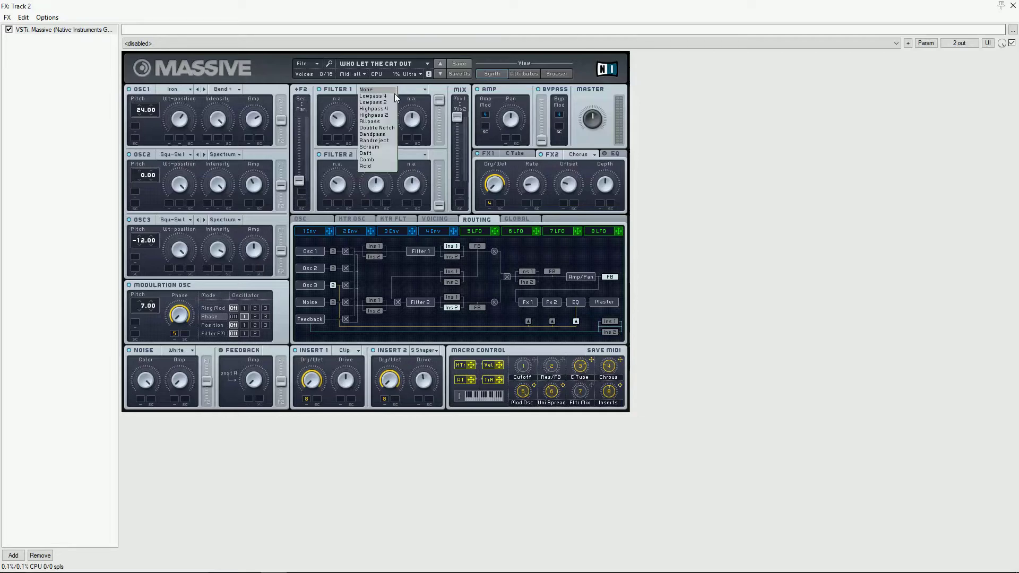
pyautogui.moveTo(383, 147)
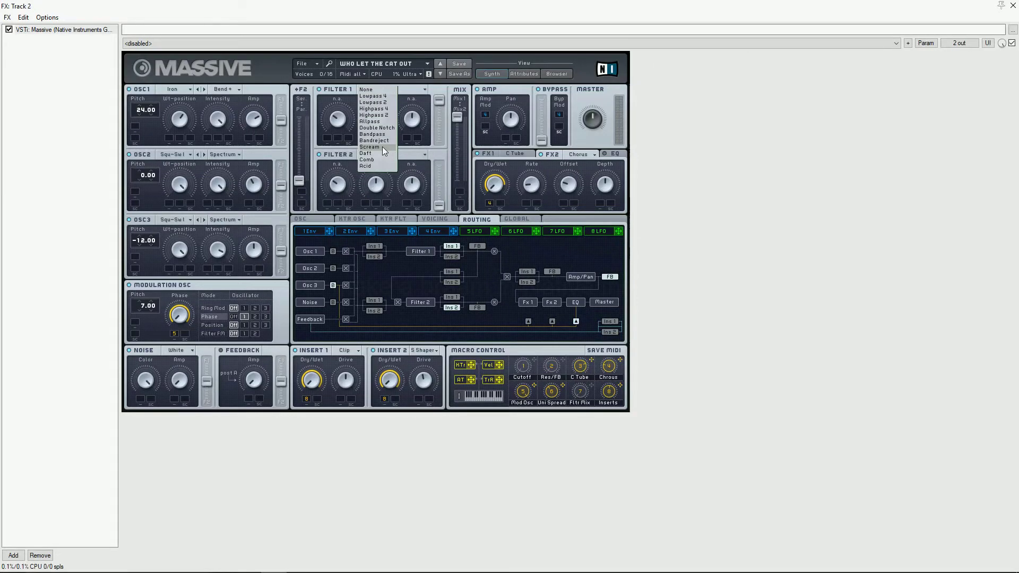
pyautogui.click(369, 147)
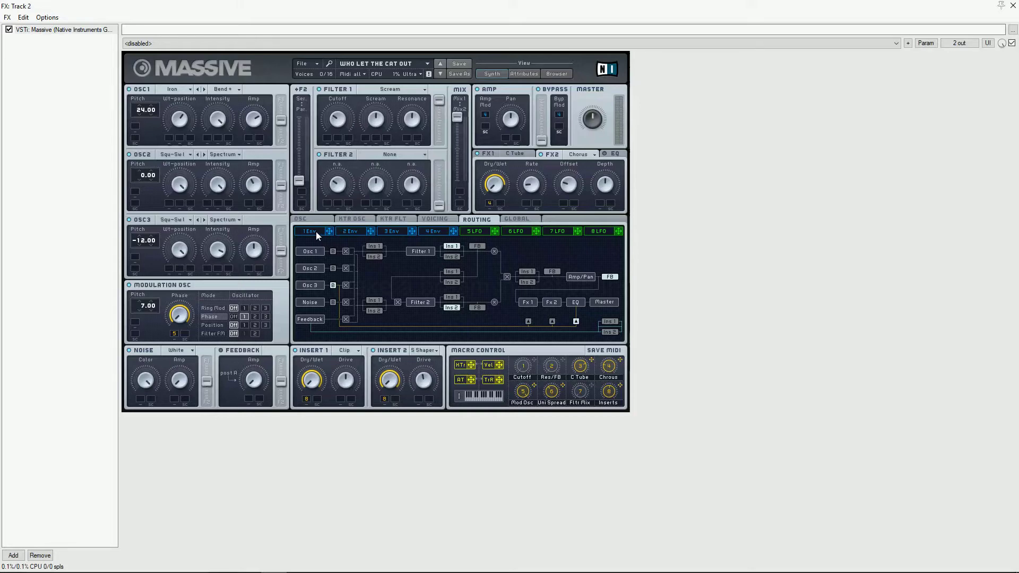
pyautogui.click(309, 232)
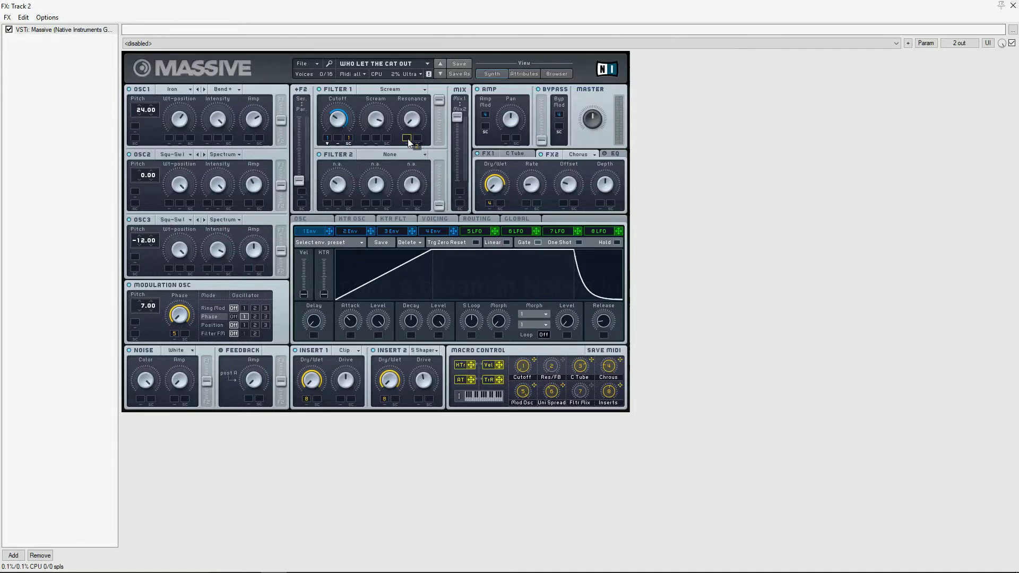
pyautogui.moveTo(409, 118); pyautogui.dragTo(411, 110)
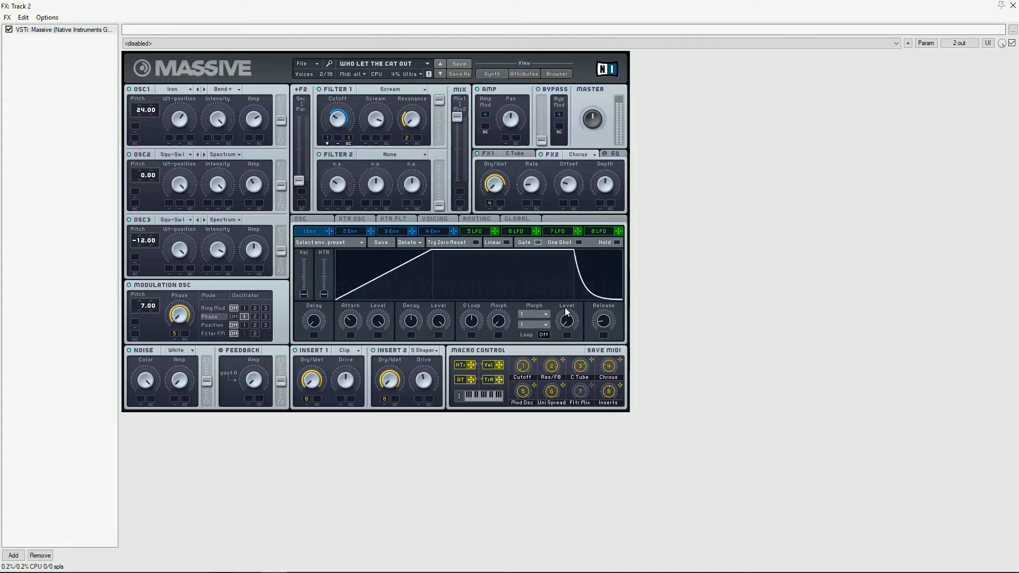
pyautogui.moveTo(364, 124)
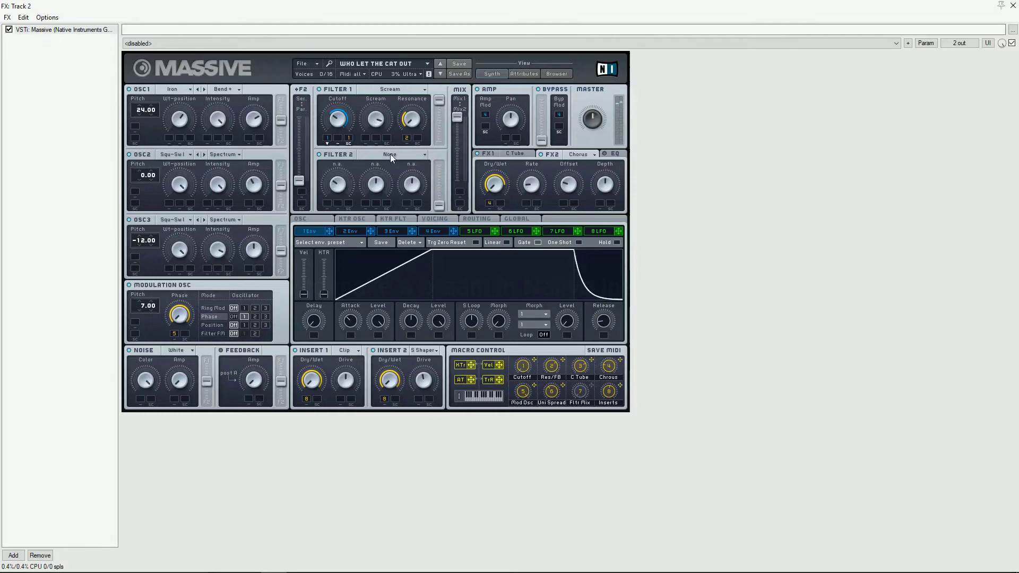
# Choose the Comb filter type for filter 2
pyautogui.click(390, 153)
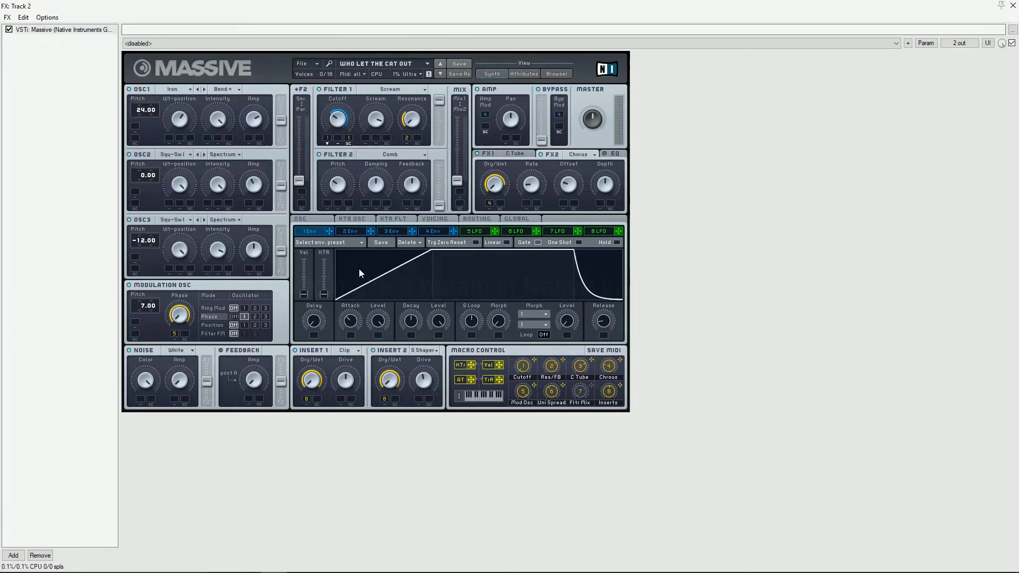
pyautogui.moveTo(327, 206)
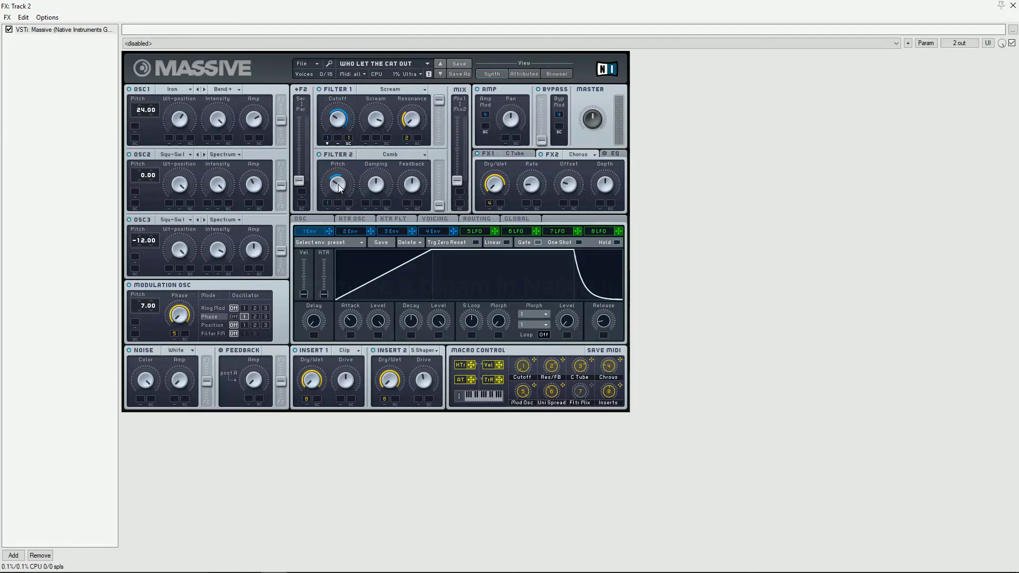
pyautogui.moveTo(403, 193)
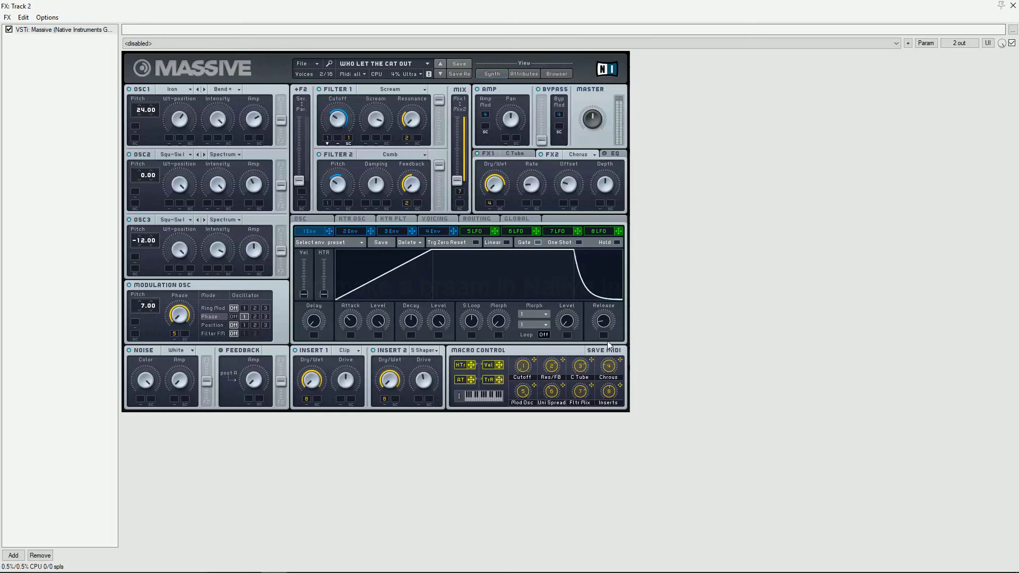
pyautogui.moveTo(543, 426)
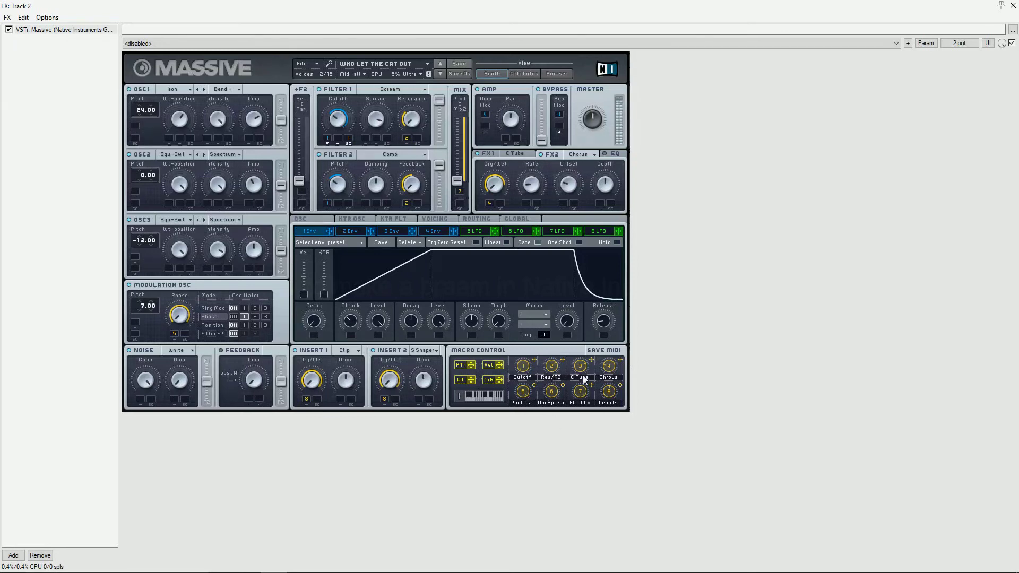
pyautogui.moveTo(595, 388)
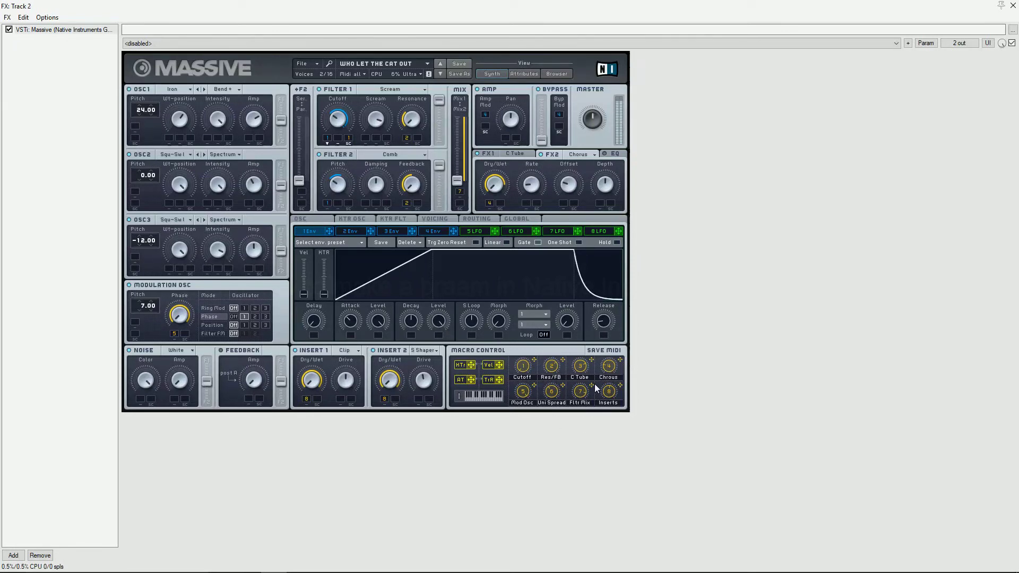
pyautogui.moveTo(566, 395)
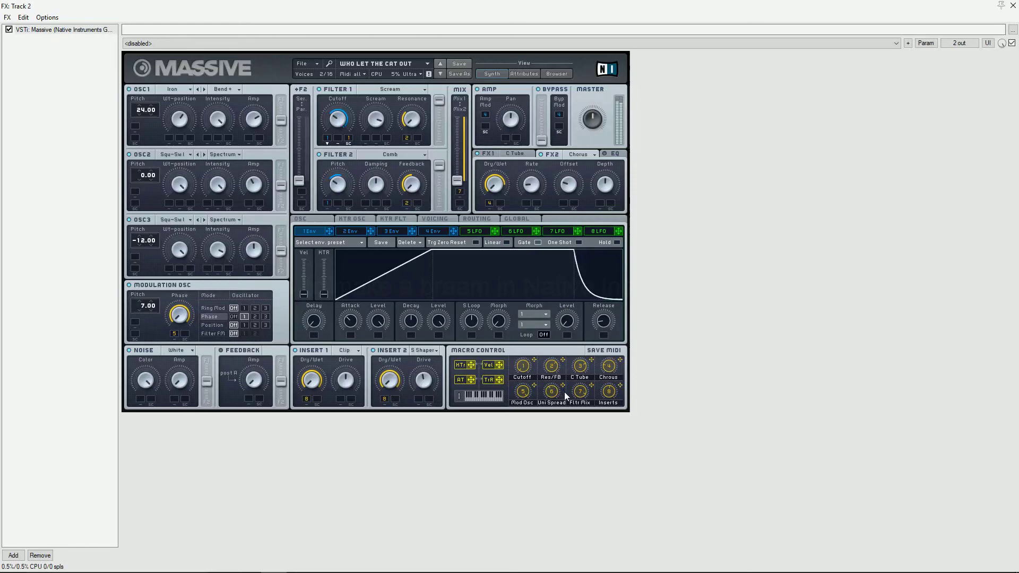
pyautogui.moveTo(618, 363)
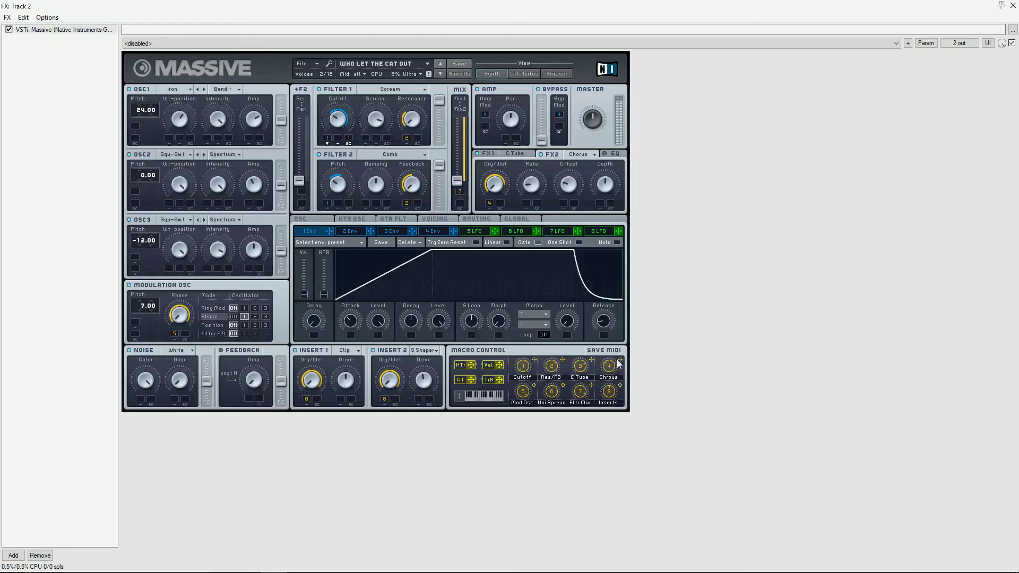
pyautogui.moveTo(526, 392)
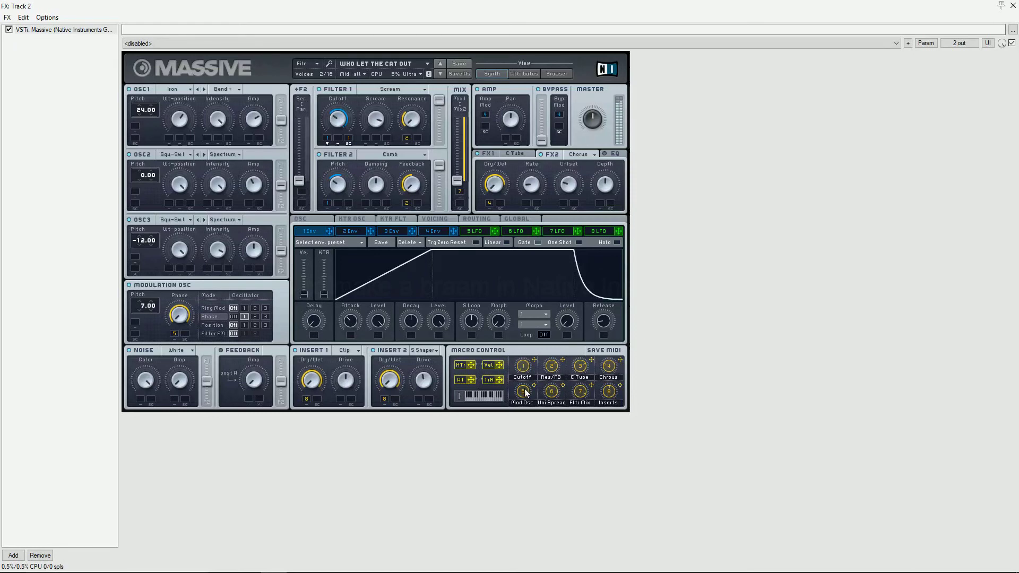
pyautogui.moveTo(528, 462)
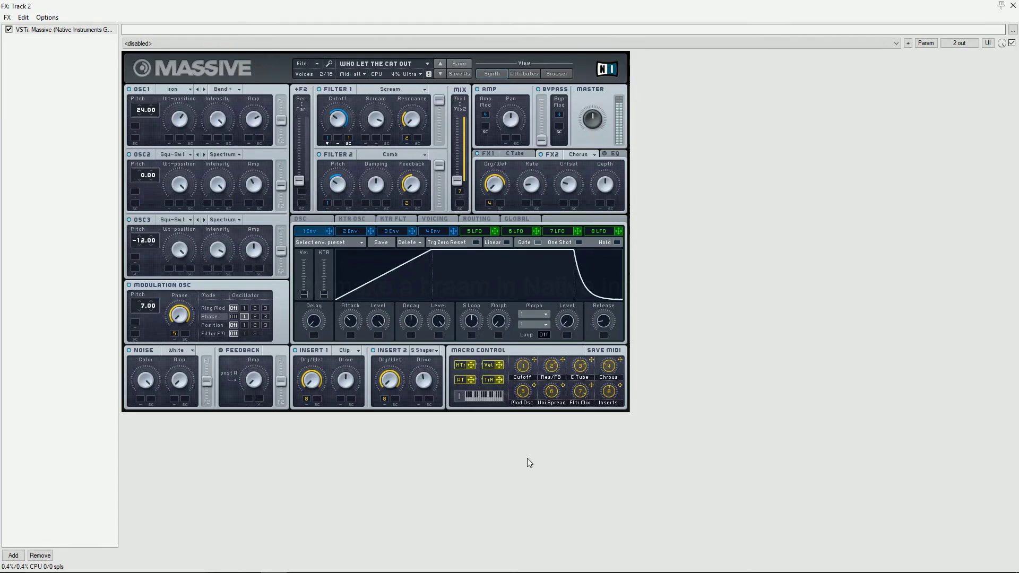
pyautogui.moveTo(532, 455)
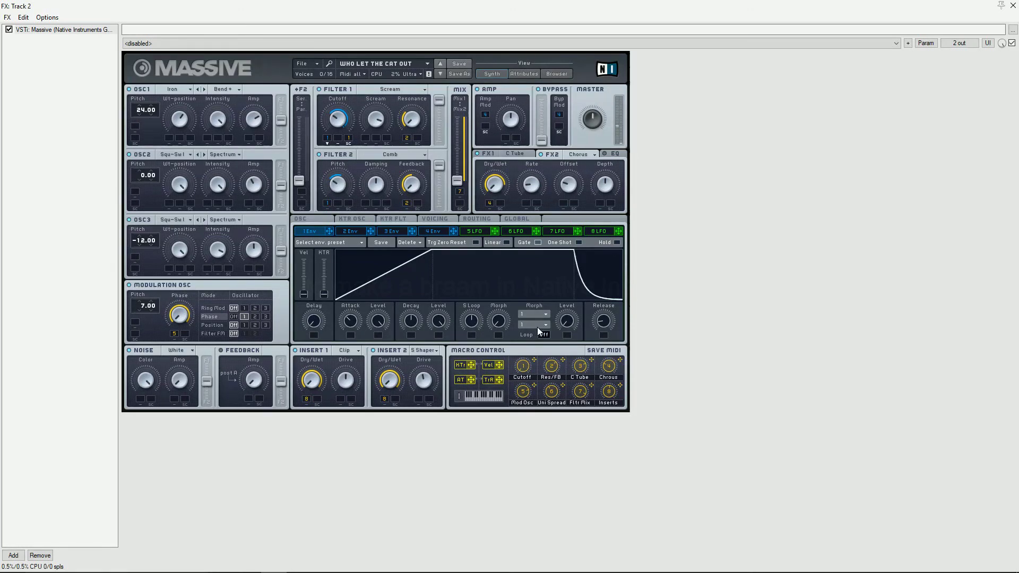
# Show the OSC page with glide, pitchbend and vibrato settings
pyautogui.click(300, 218)
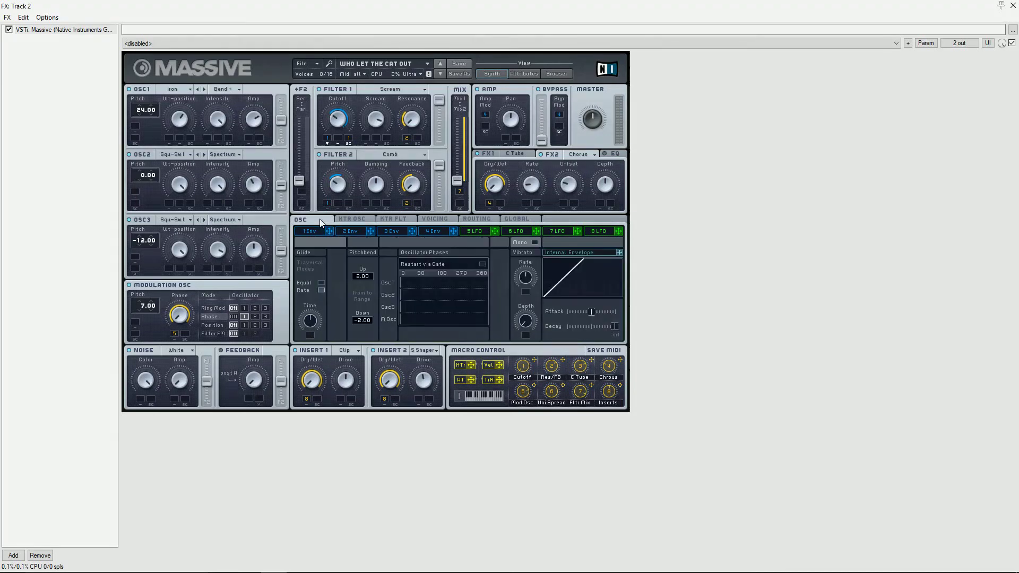